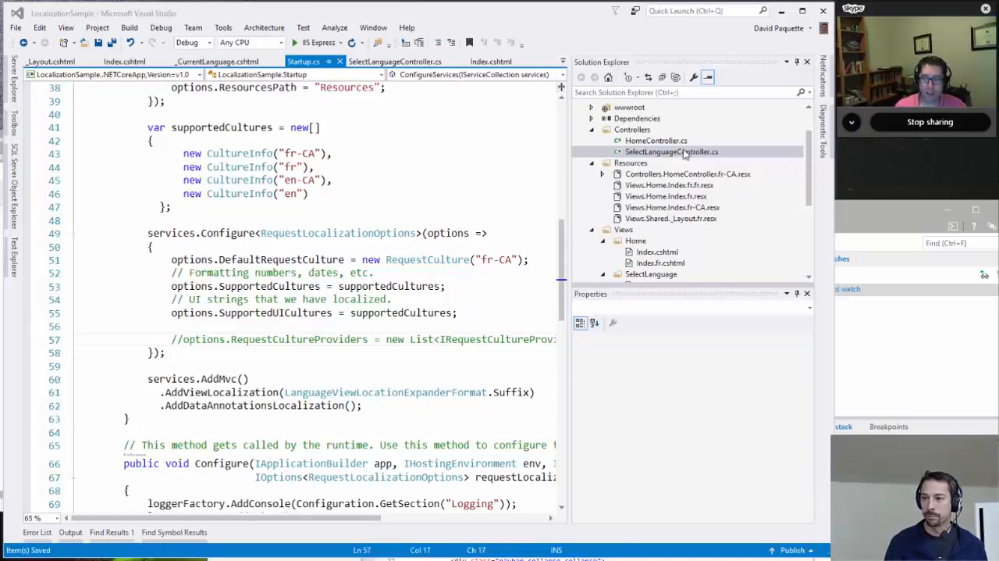
- Bring up the SelectLanguageController and HomeController code using the injected string localizer
double_click(648, 140)
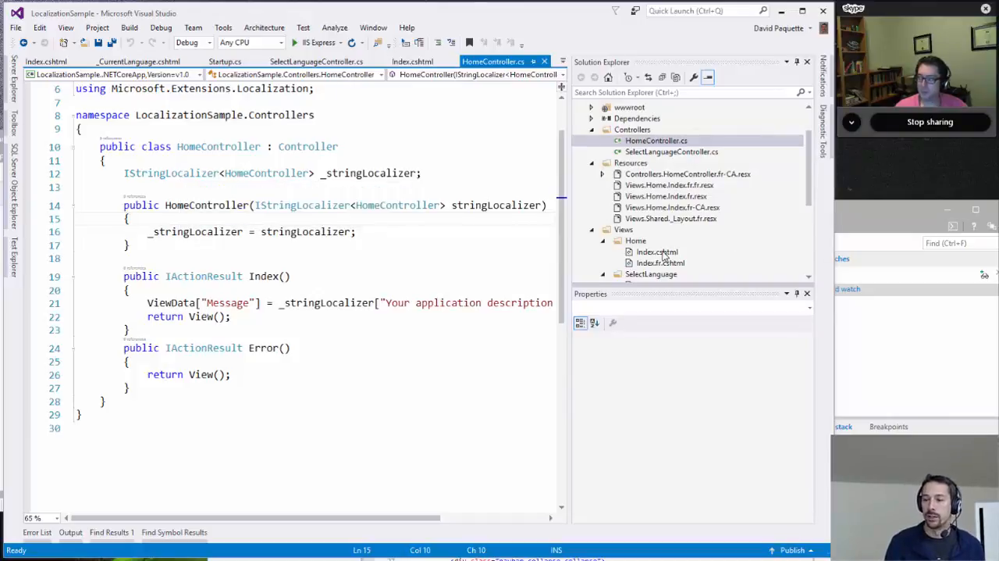
- Review Views/Home/Index.cshtml with its IViewLocalizer usage and the current-language partial view
double_click(657, 252)
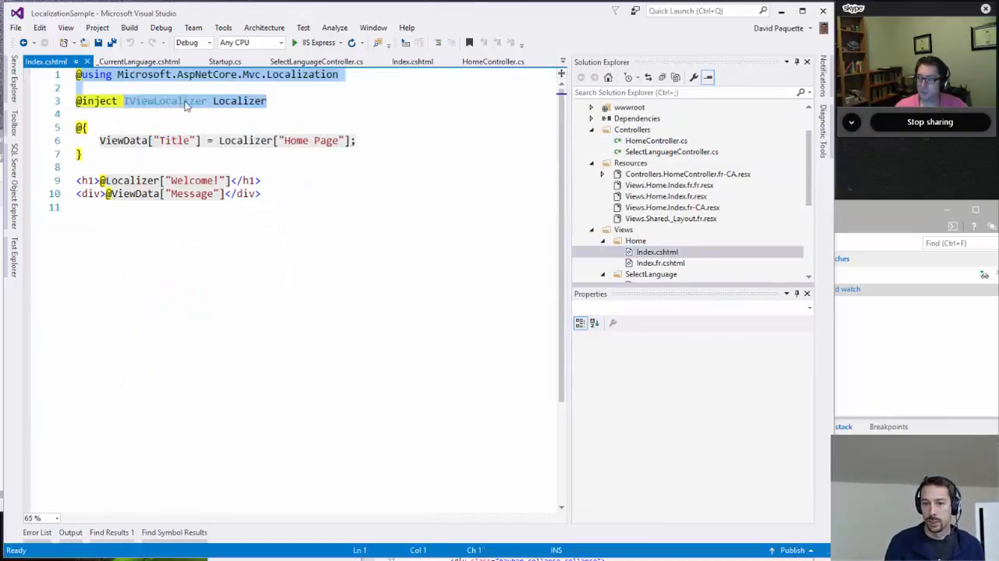
mouse_move(227, 101)
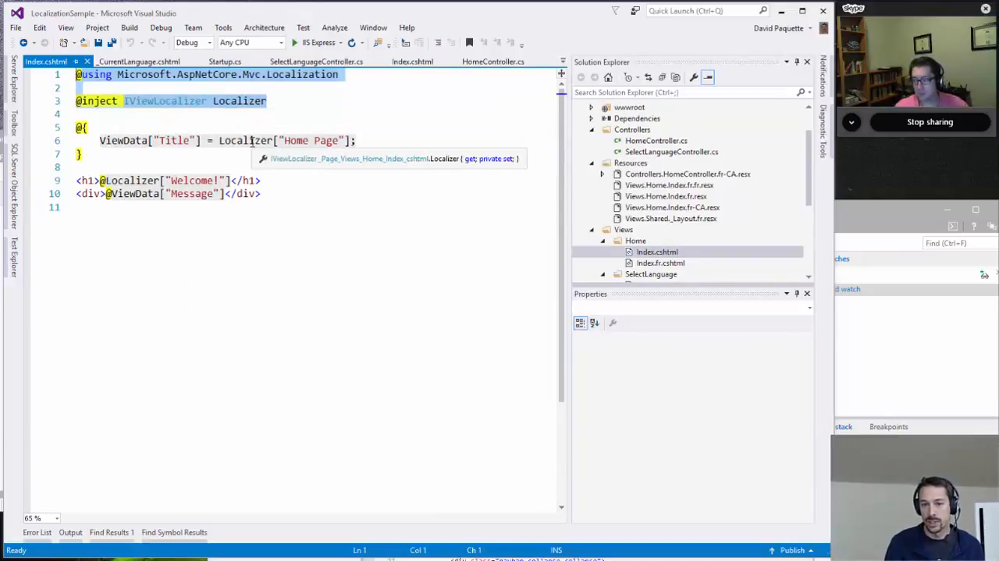
mouse_move(329, 305)
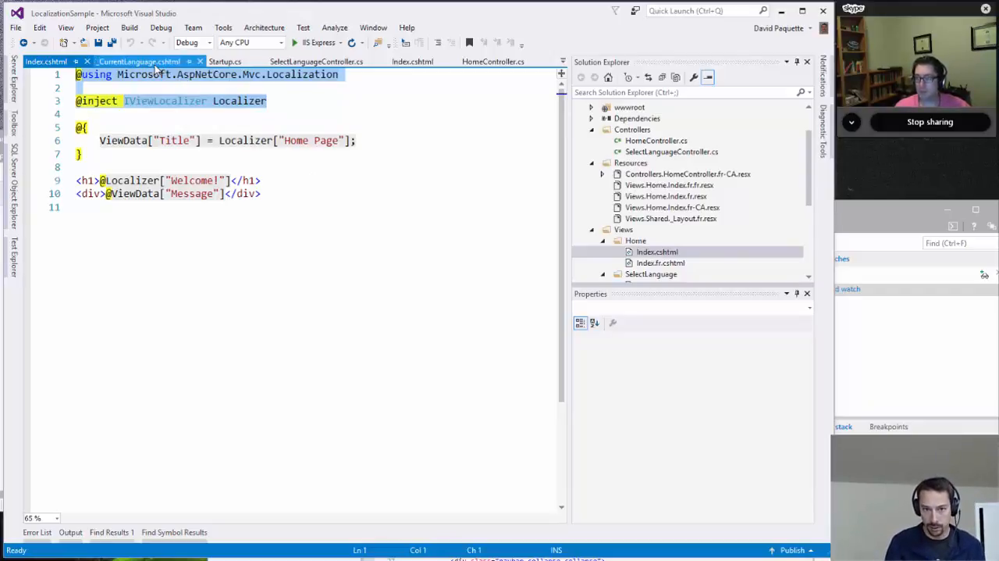
click(78, 207)
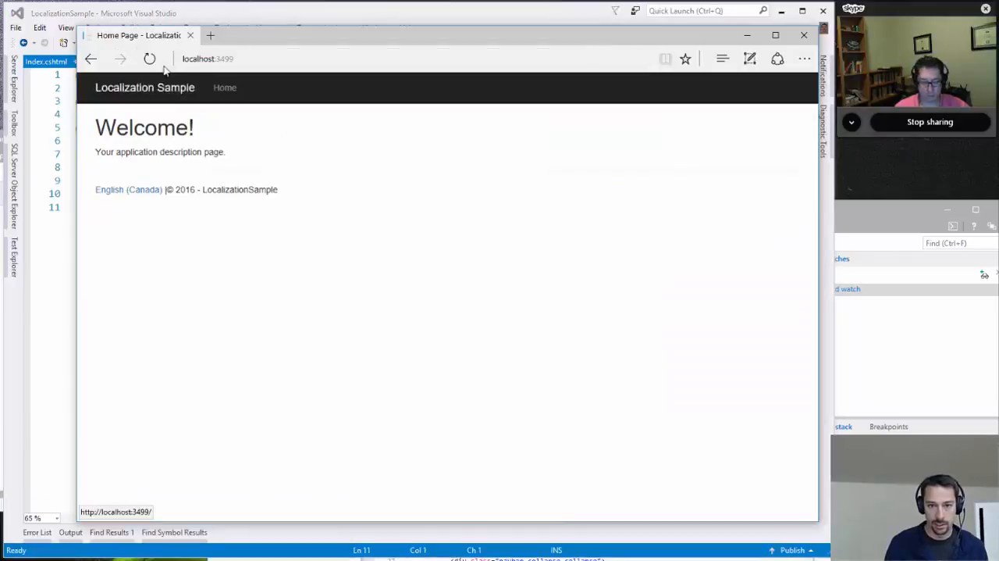
- Reload the page, close Edge and relaunch the site via IIS Express showing English (Canada)
click(150, 60)
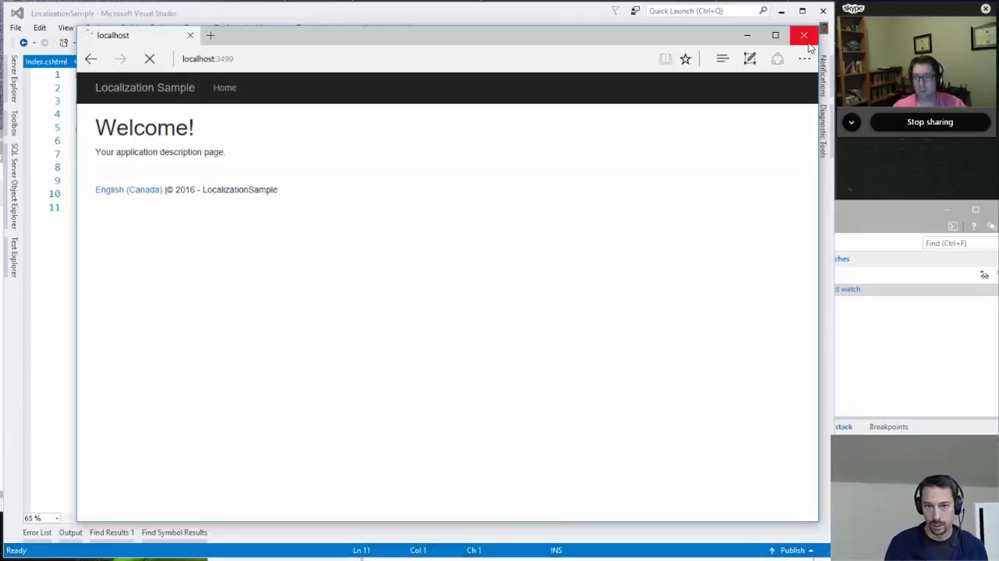
click(805, 35)
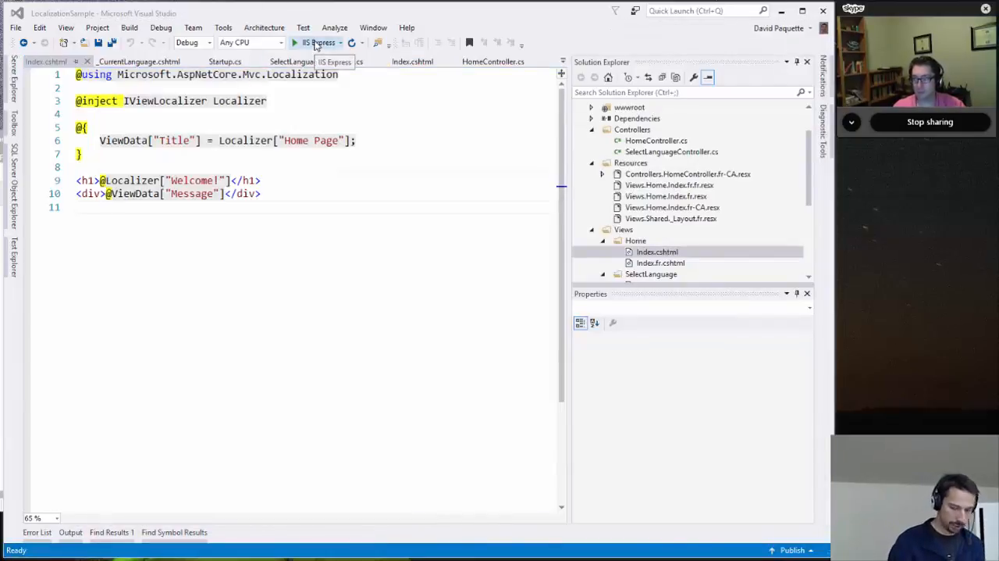
click(294, 42)
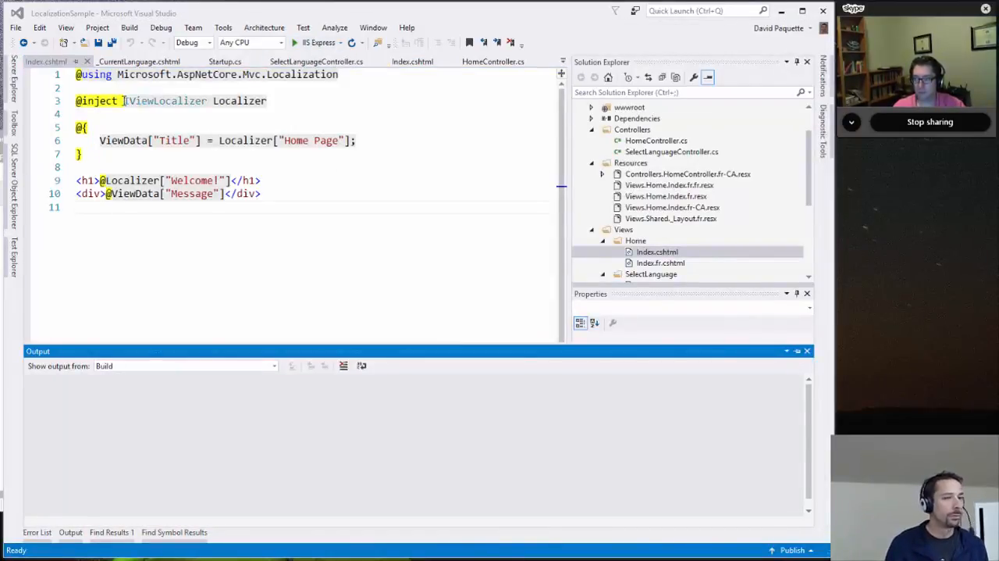
click(333, 42)
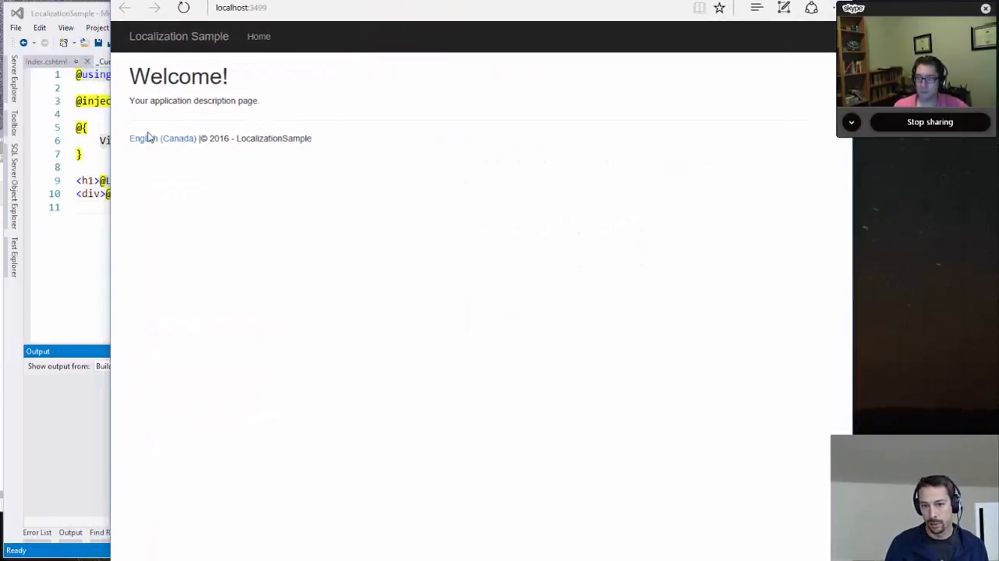
mouse_move(160, 146)
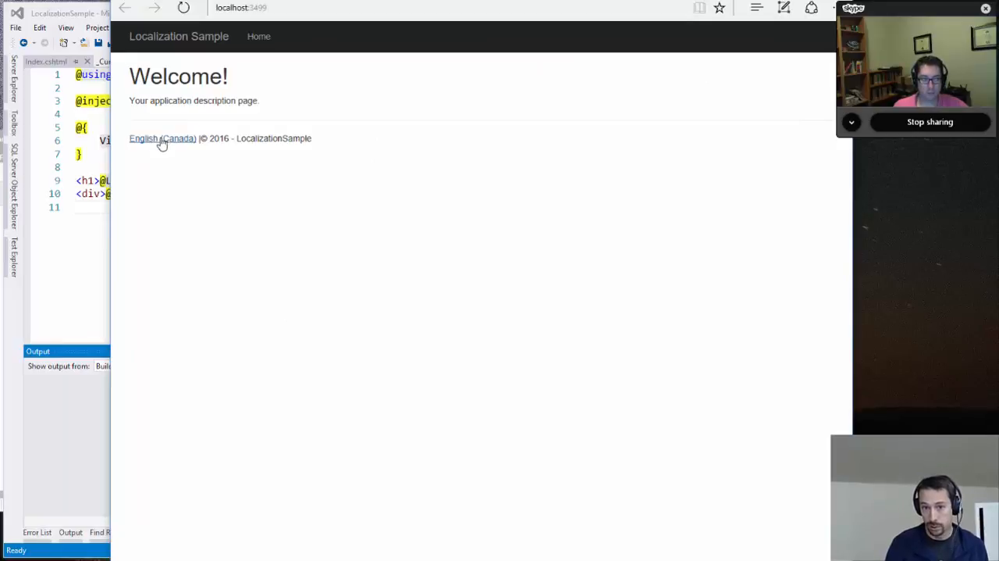
mouse_move(209, 203)
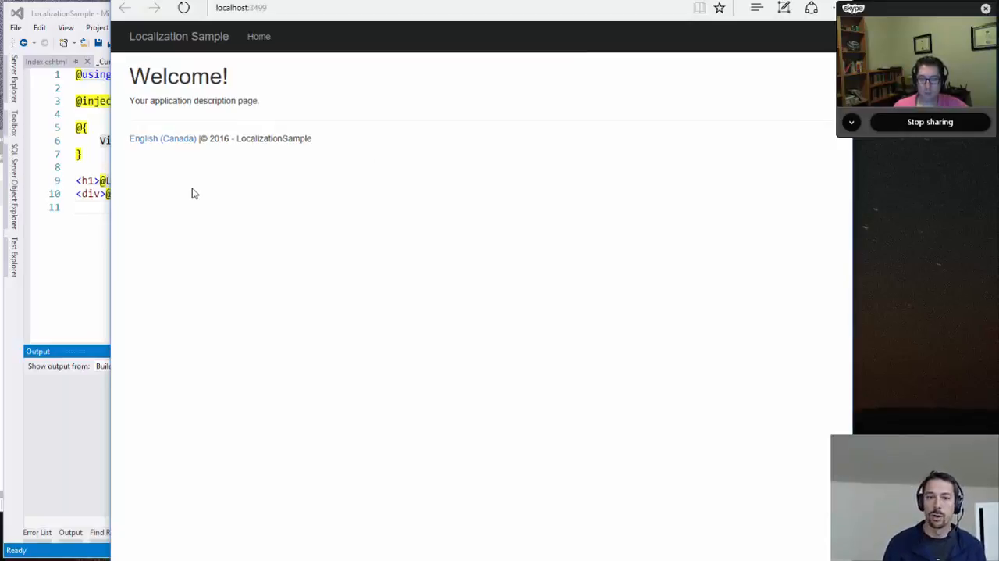
mouse_move(164, 152)
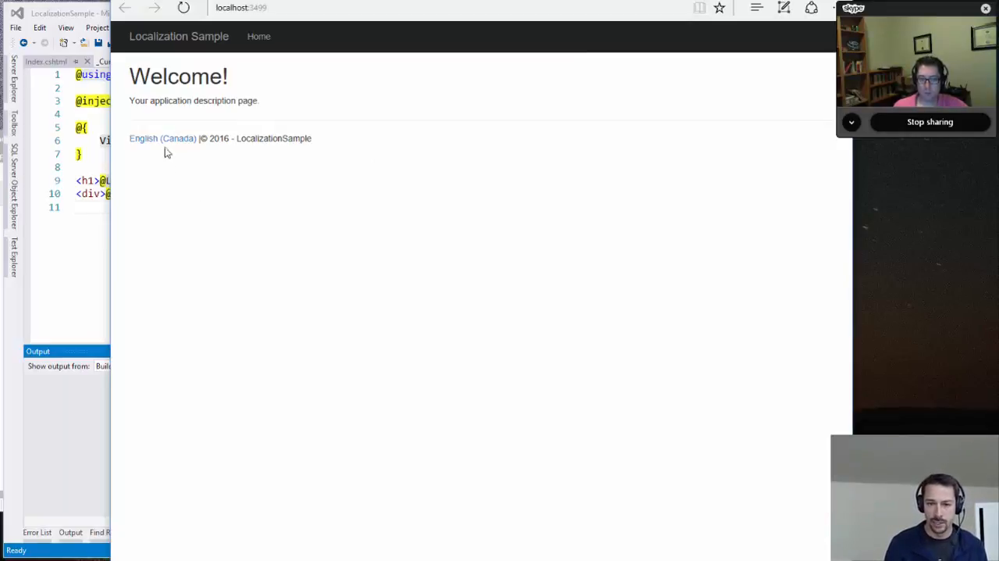
mouse_move(162, 143)
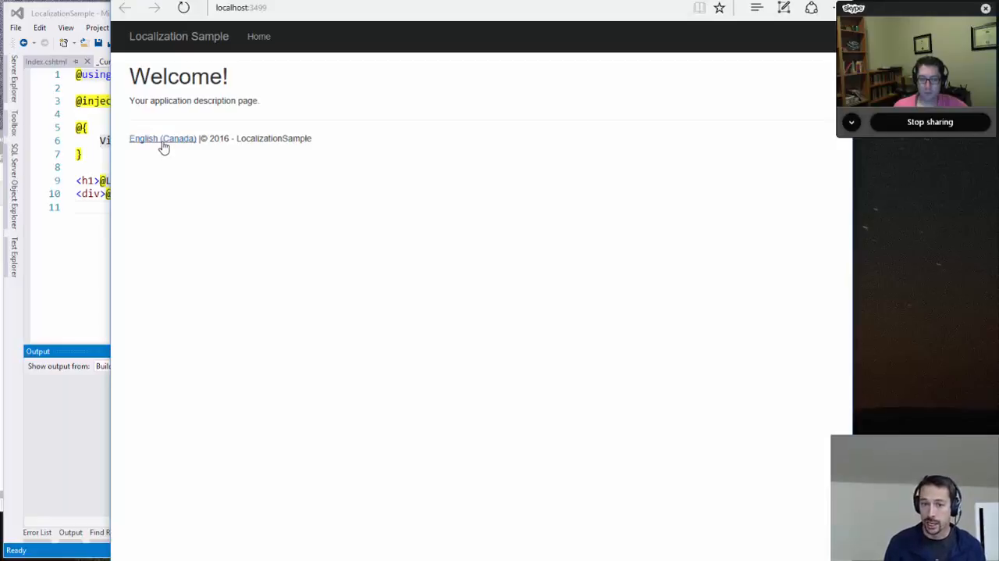
mouse_move(178, 148)
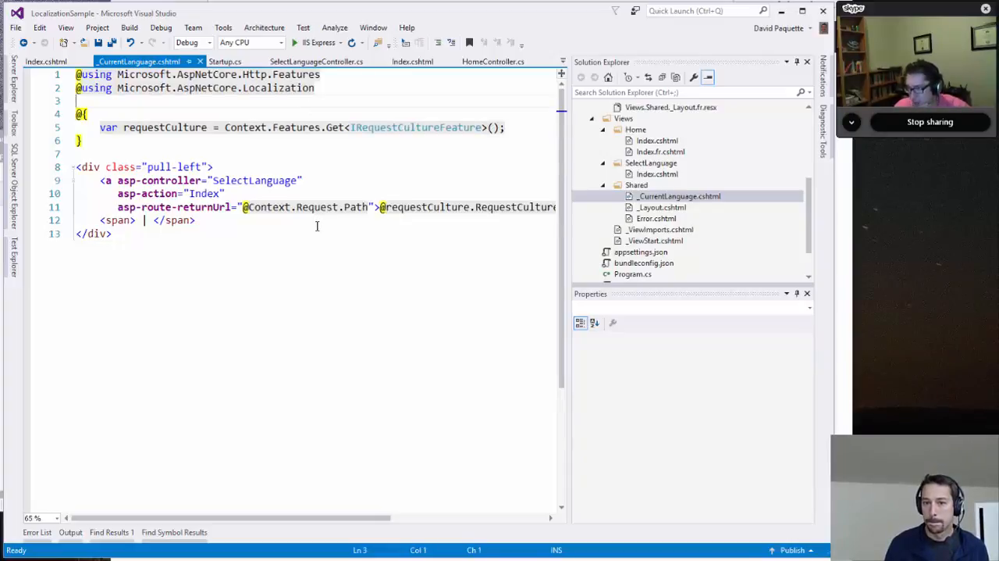
mouse_move(301, 127)
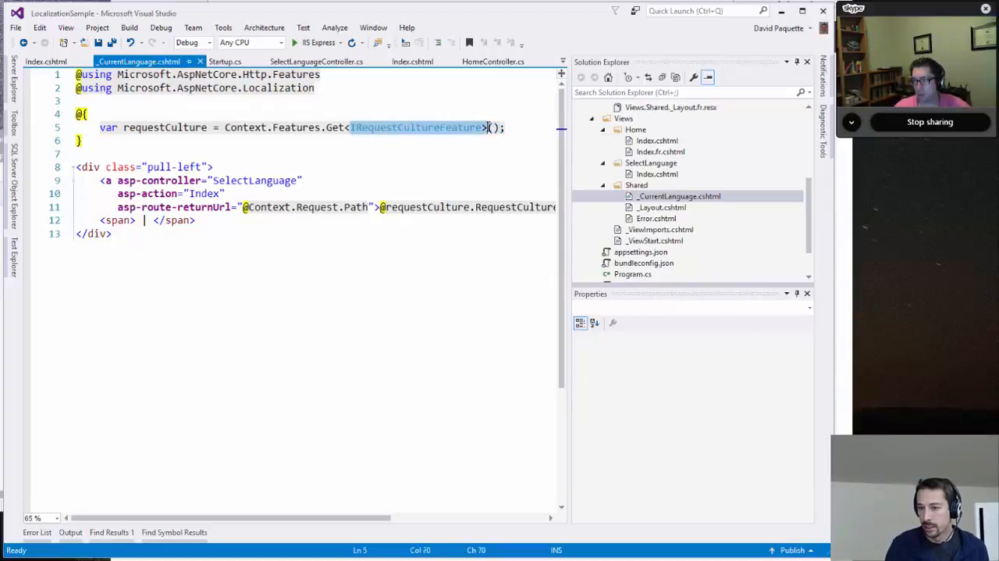
click(297, 127)
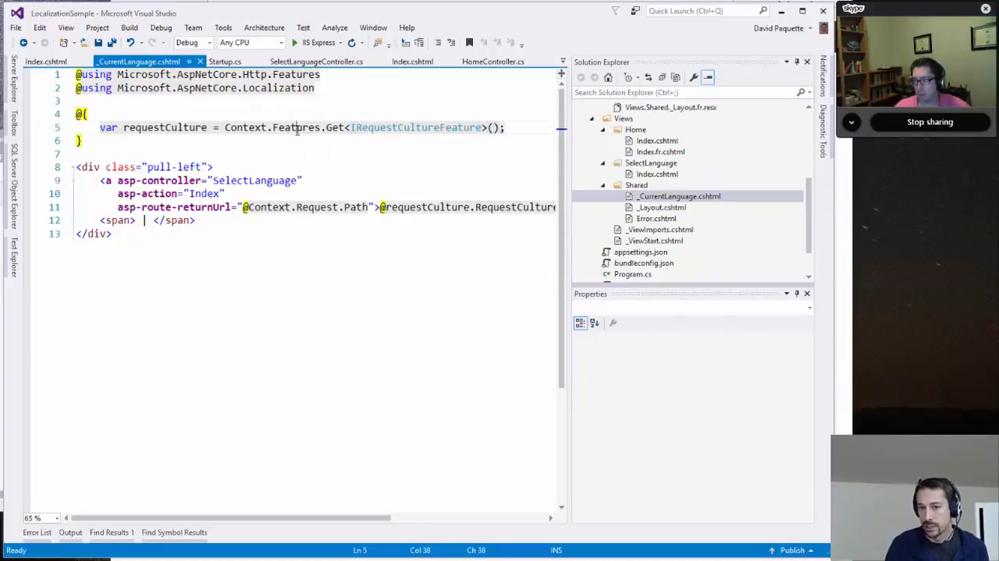
double_click(294, 127)
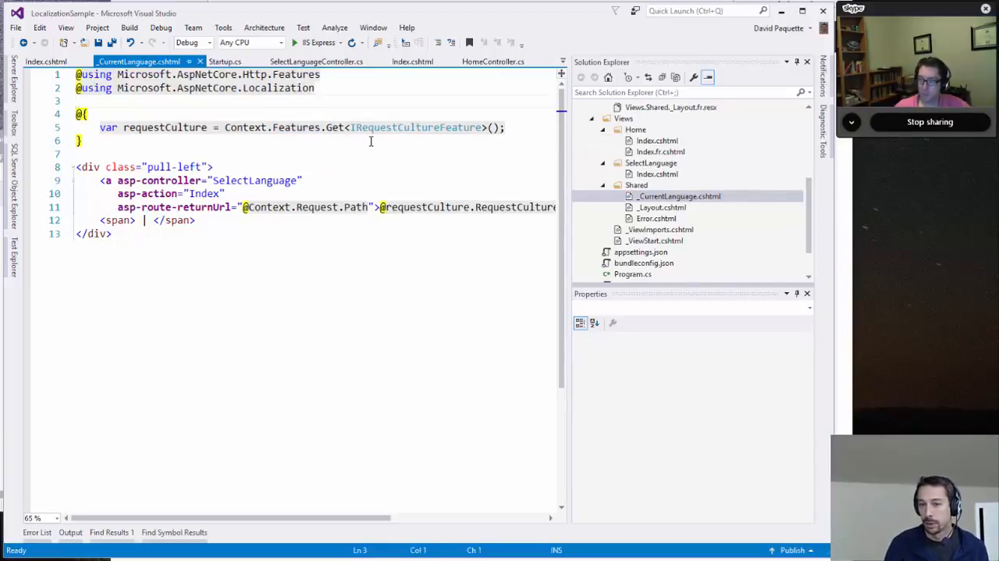
mouse_move(368, 127)
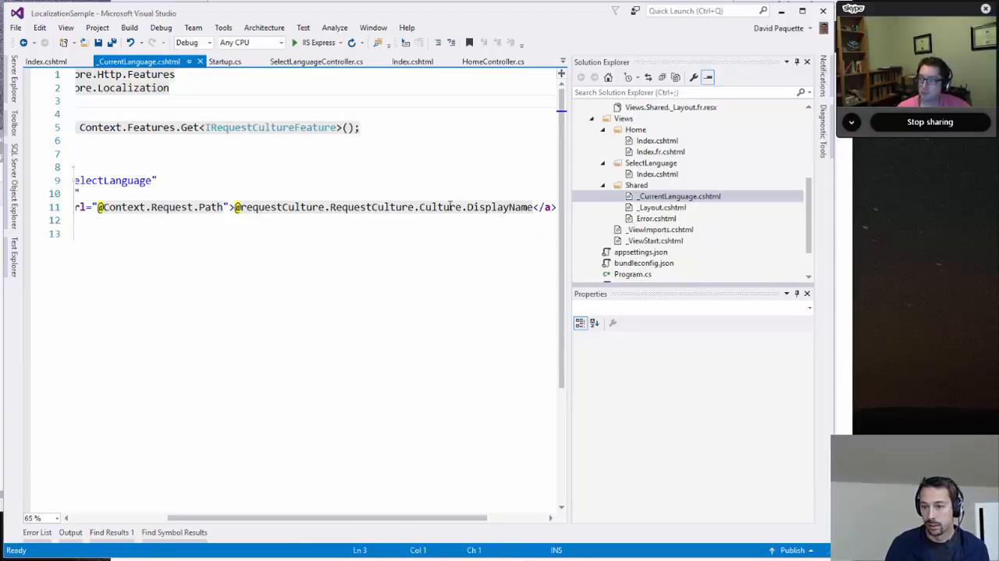
mouse_move(441, 207)
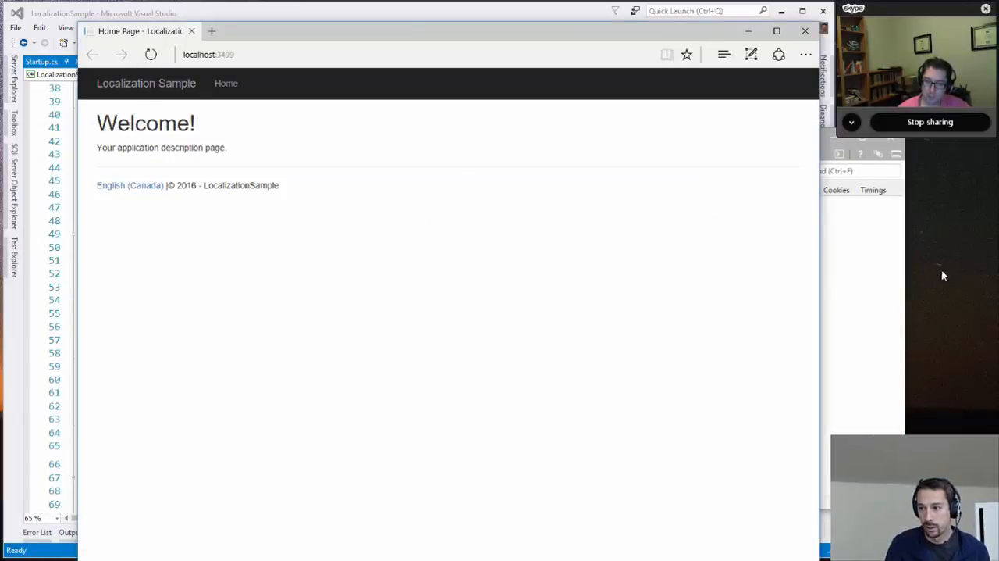
- Show the home page request headers in developer tools with Accept-Language en-CA, en-US
key(F12)
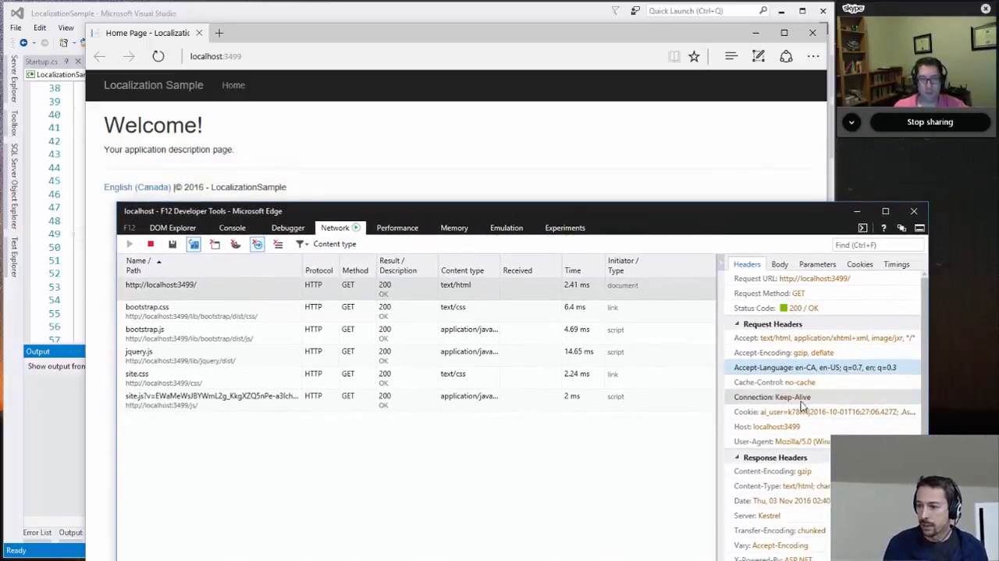
mouse_move(847, 378)
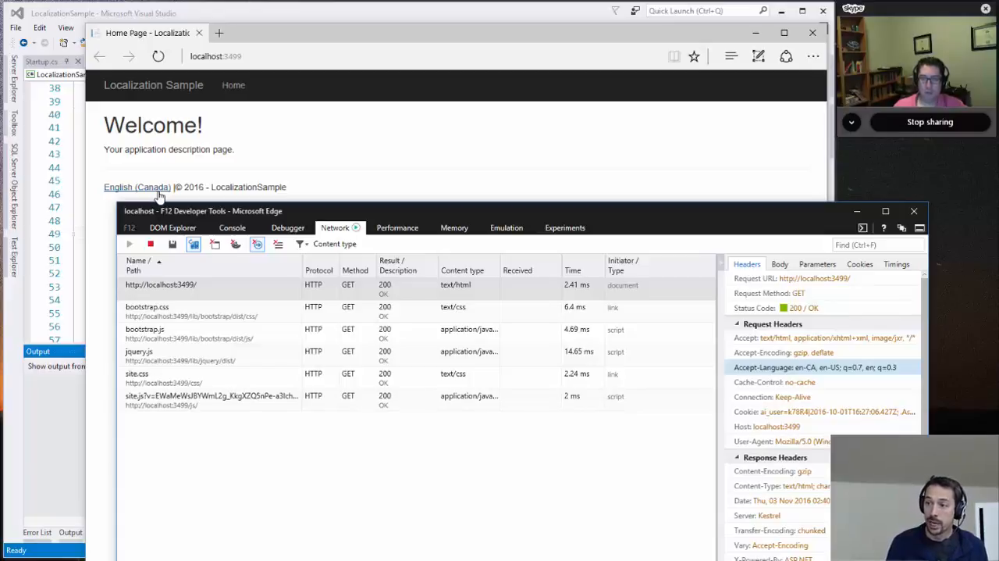
mouse_move(123, 179)
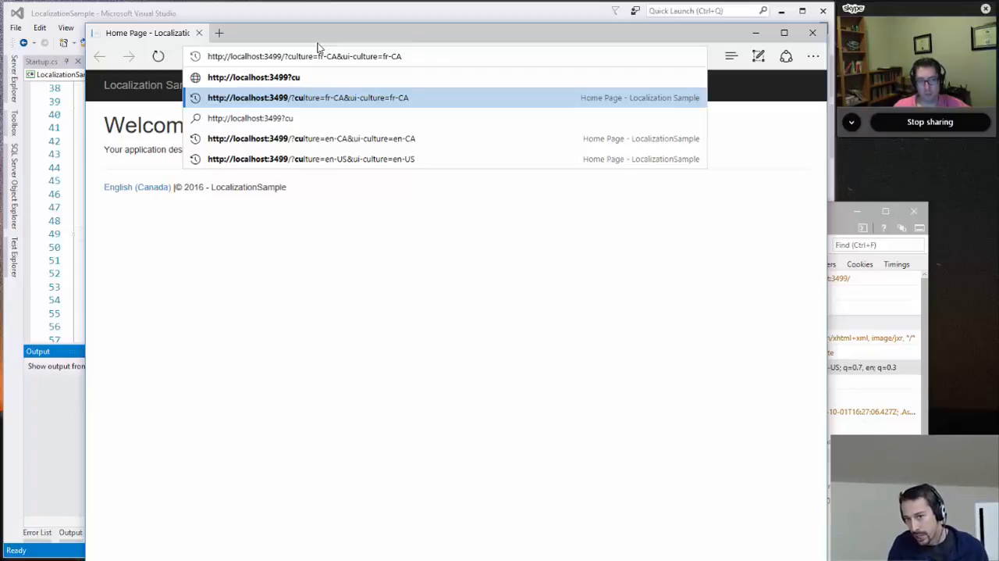
- Load localhost:3499/?culture=fr-CA&ui-culture=fr-CA, which still reports English (Canada)
click(307, 97)
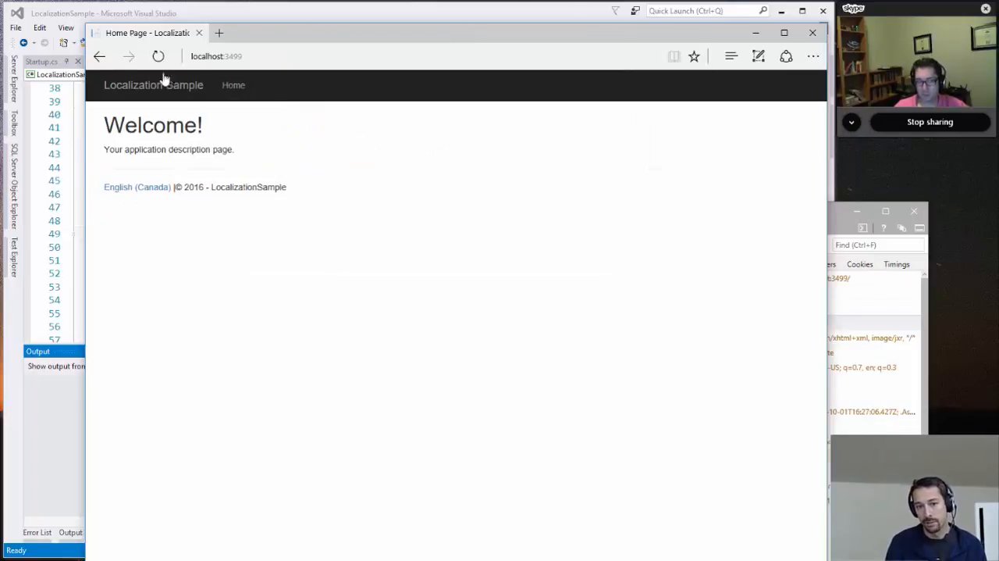
mouse_move(153, 194)
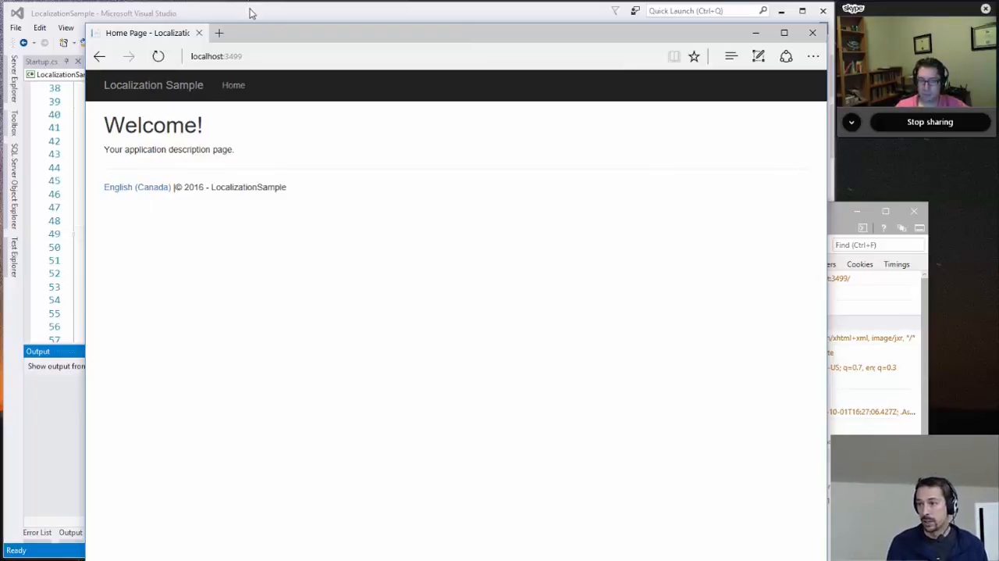
mouse_move(165, 156)
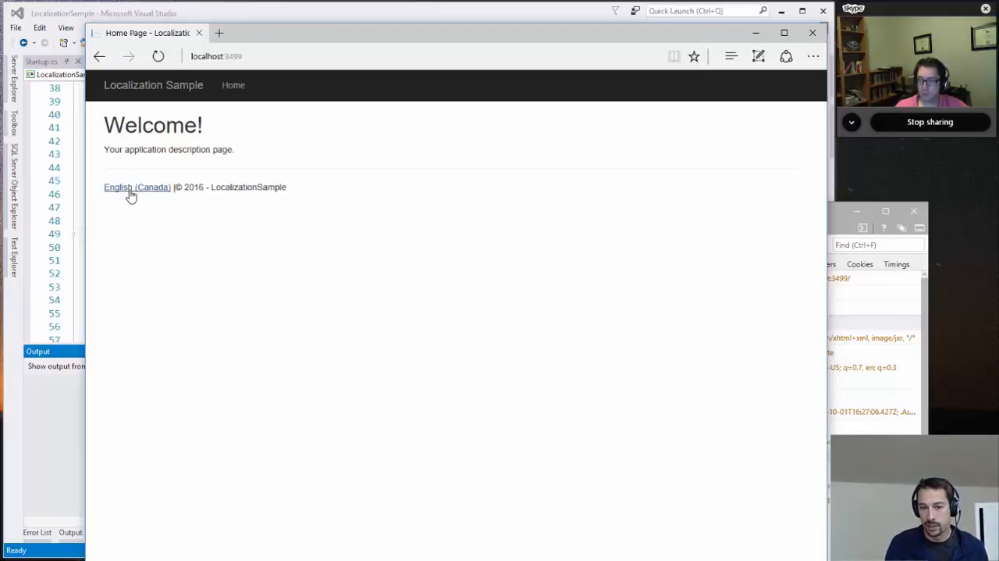
- Review the supportedCultures variable in Startup.cs feeding the request localization options
click(136, 186)
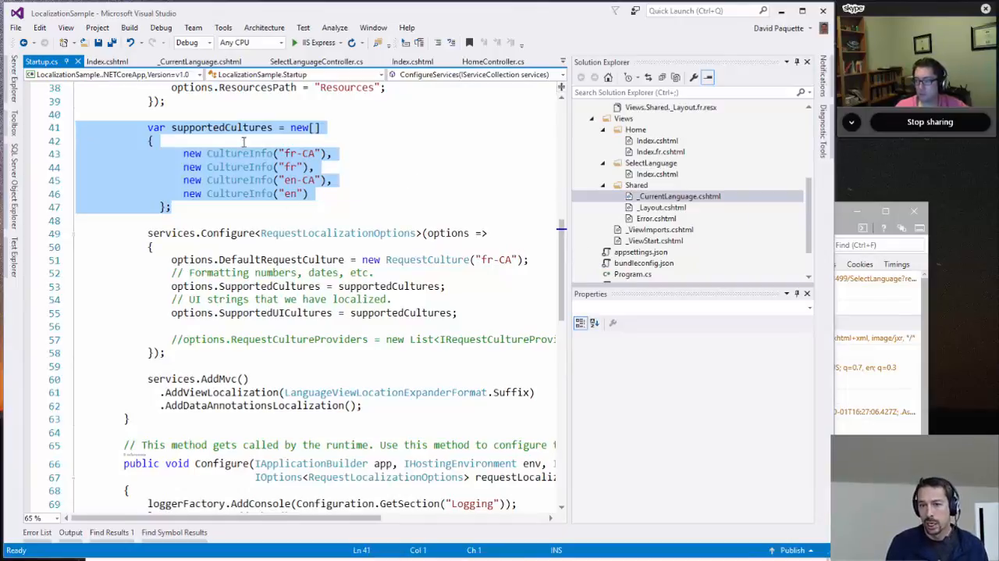
mouse_move(211, 272)
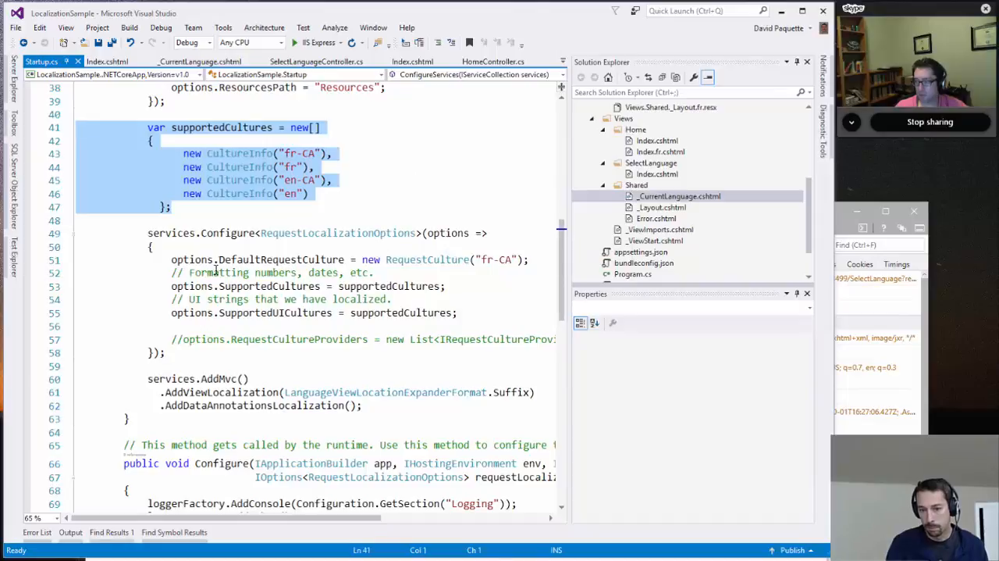
double_click(447, 232)
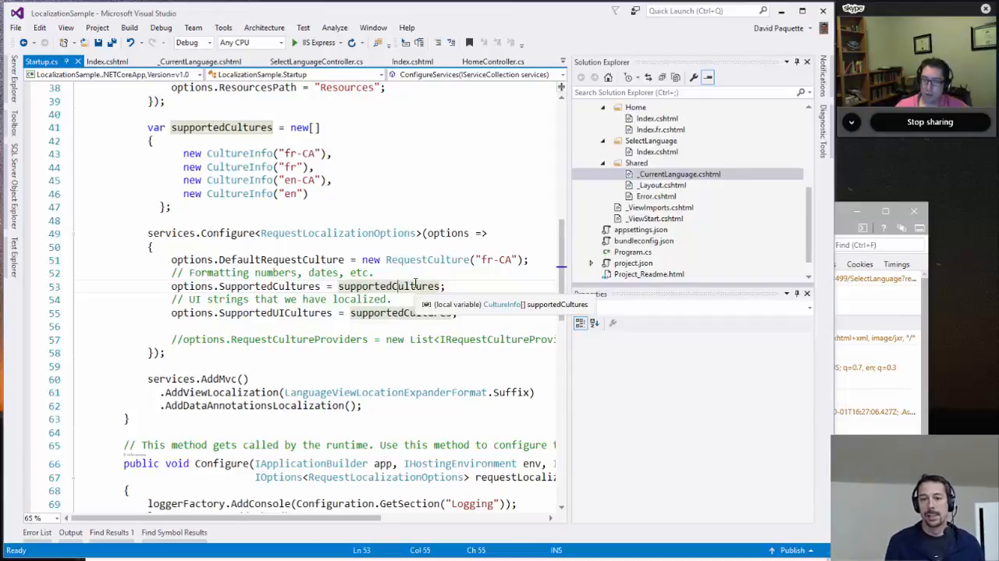
mouse_move(283, 313)
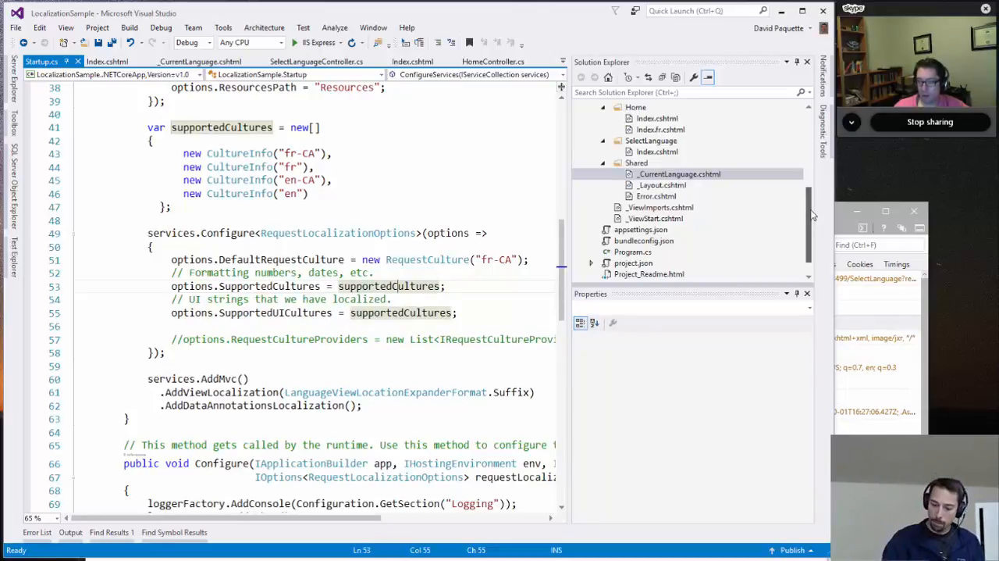
mouse_move(408, 149)
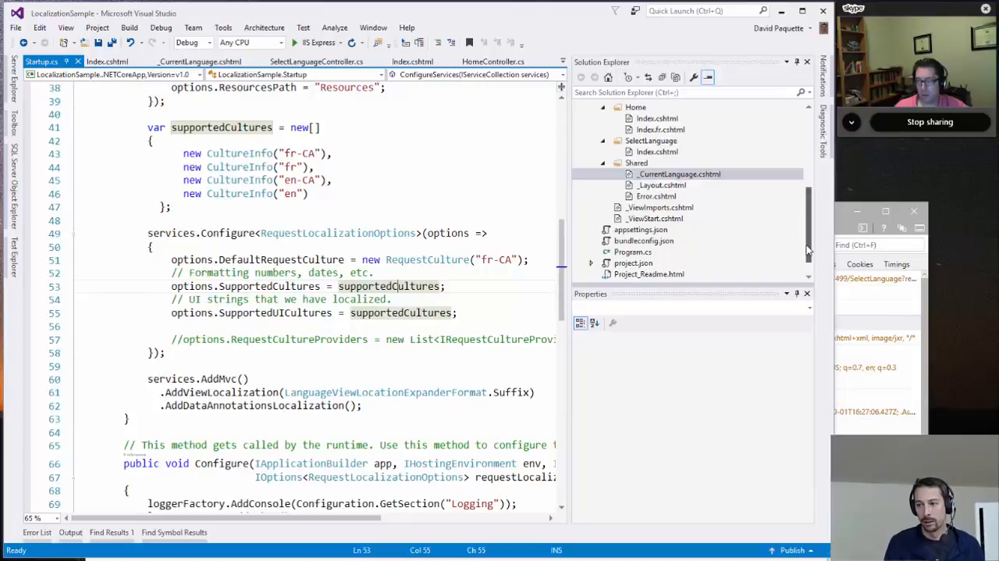
mouse_move(800, 240)
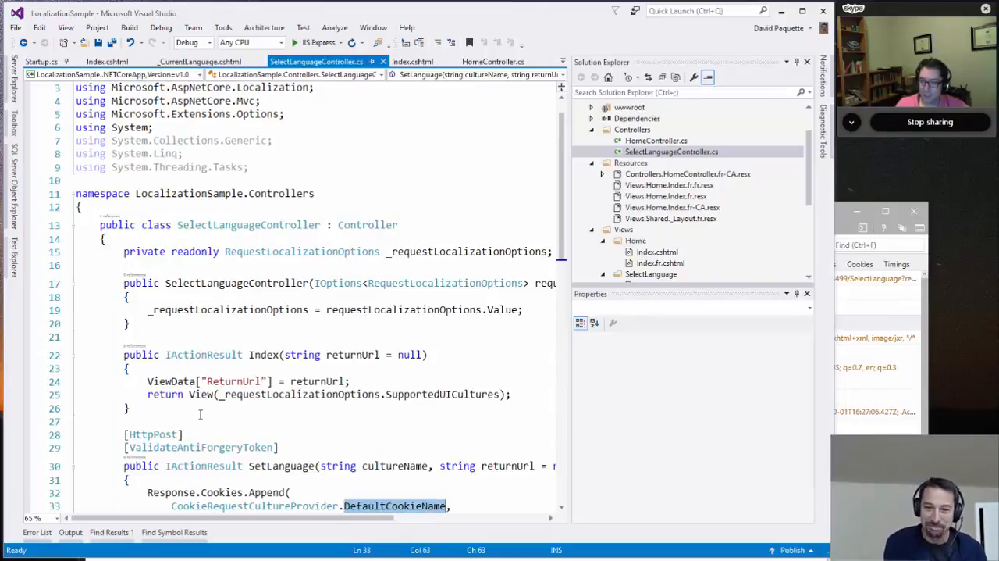
mouse_move(196, 412)
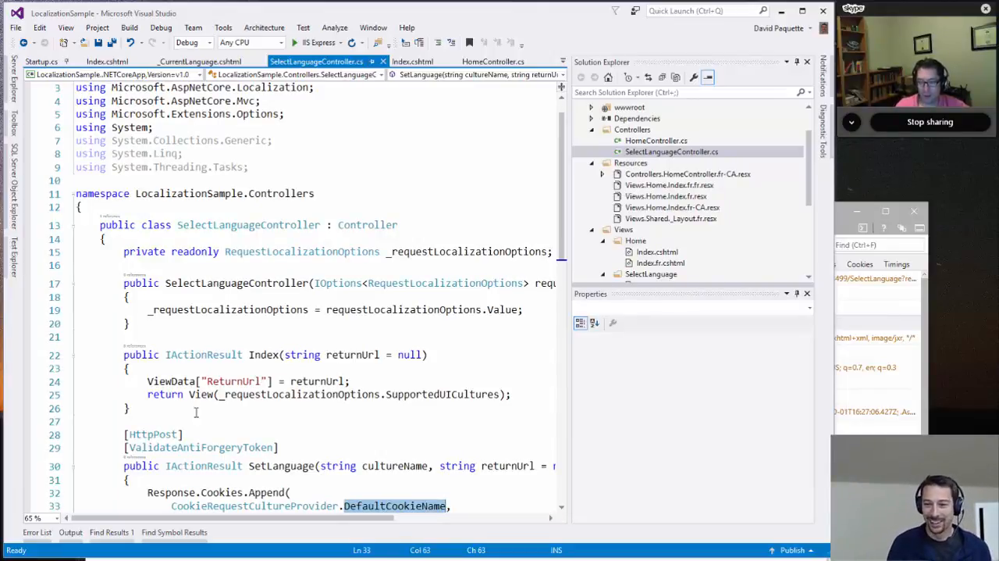
scroll(down, 3)
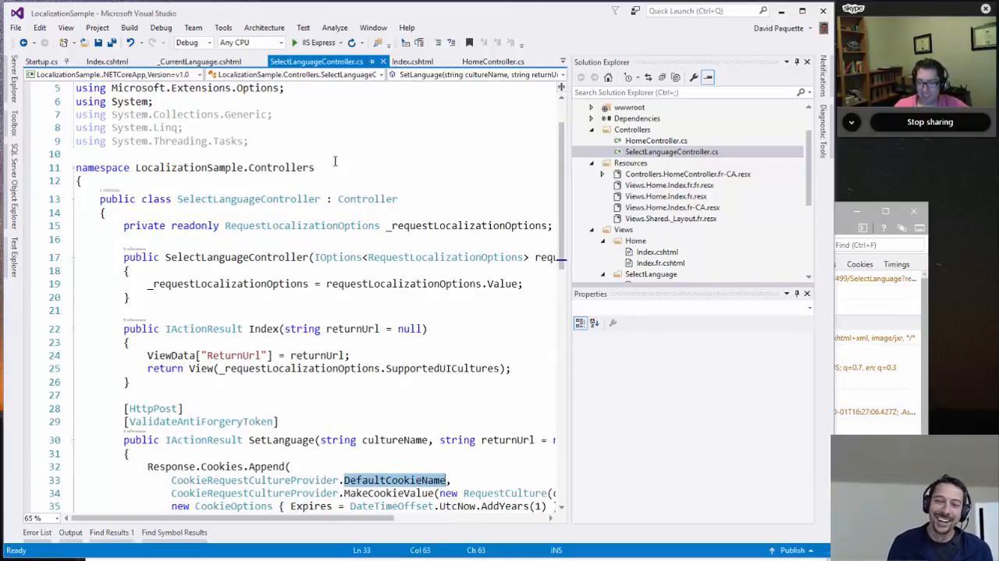
mouse_move(337, 257)
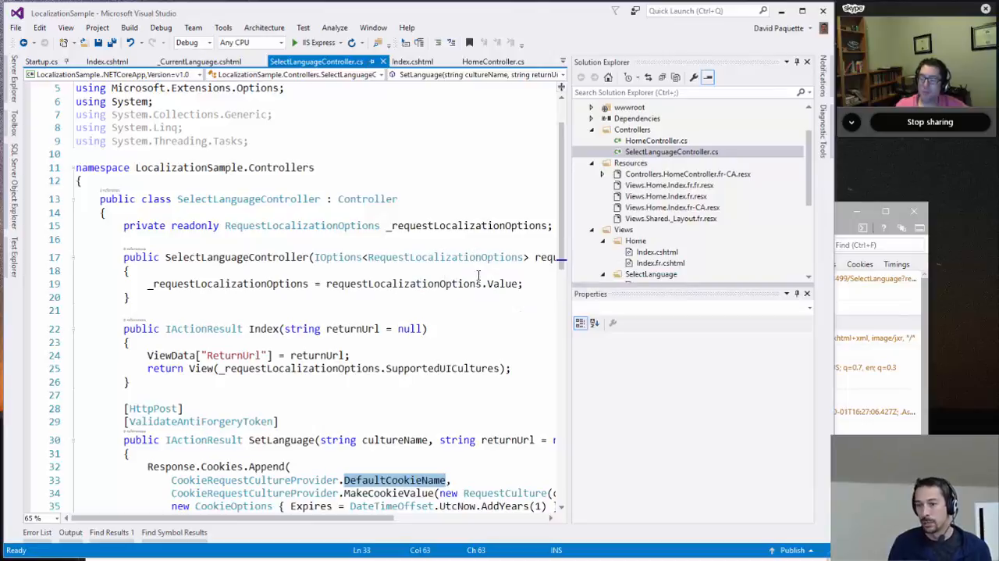
scroll(down, 3)
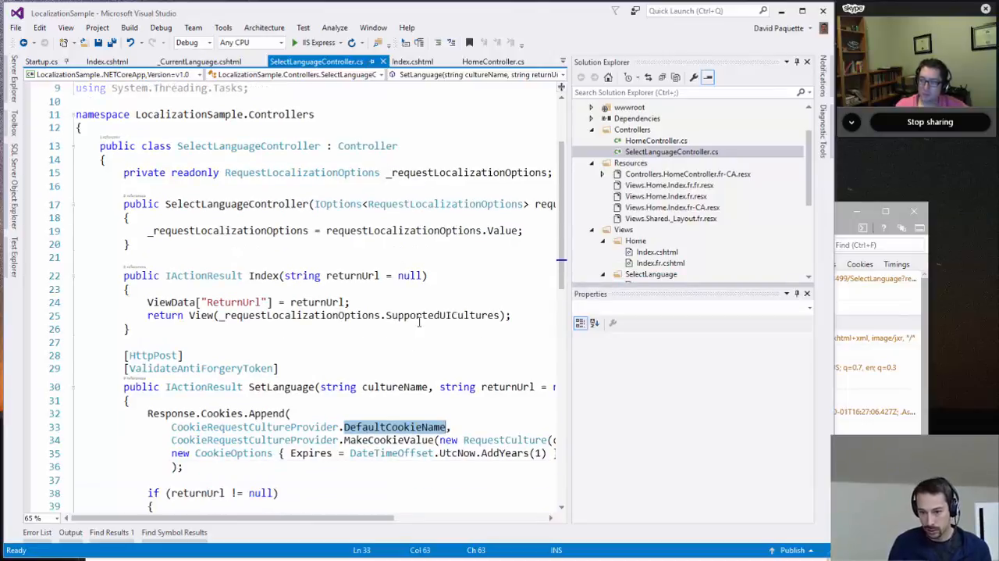
mouse_move(445, 315)
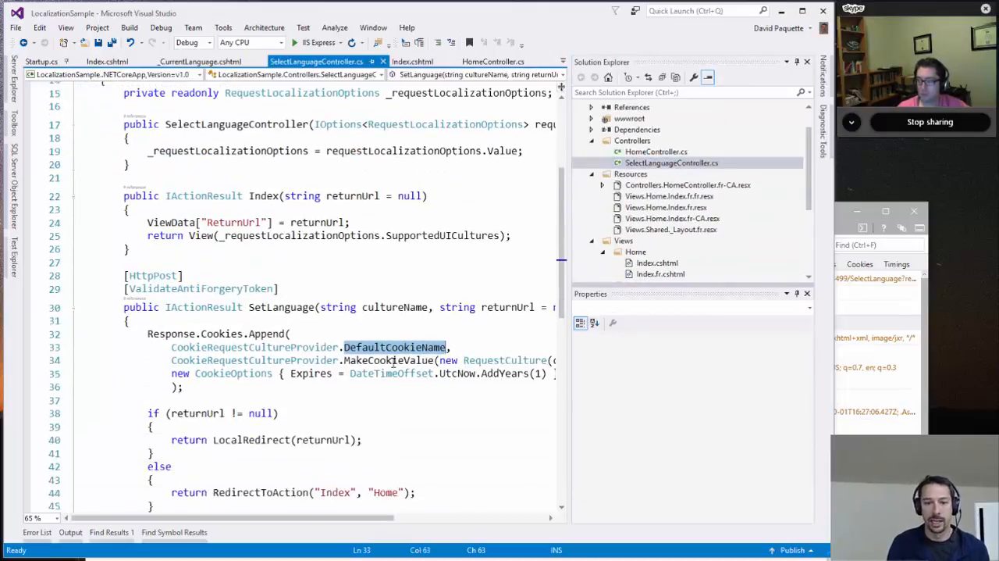
scroll(down, 3)
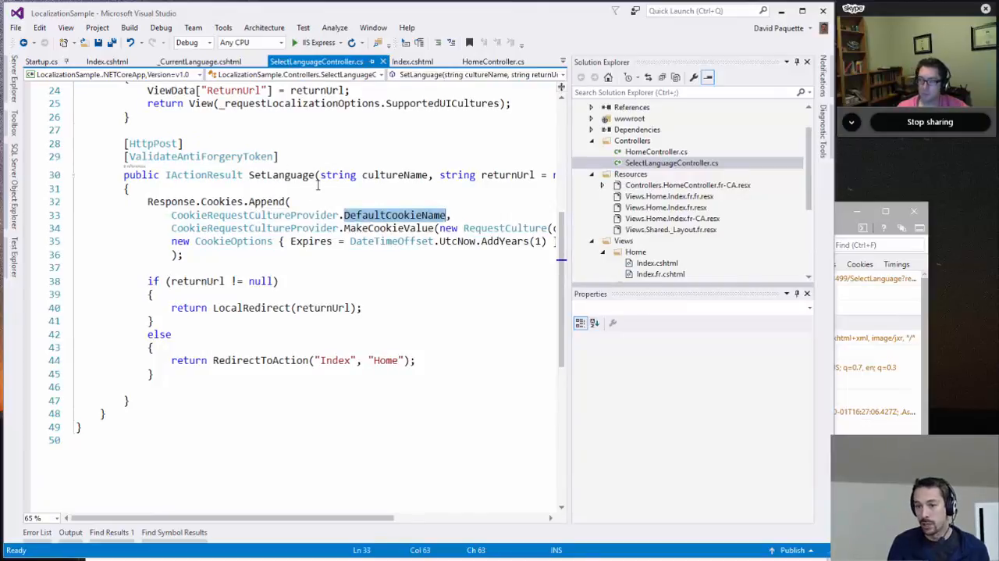
mouse_move(395, 215)
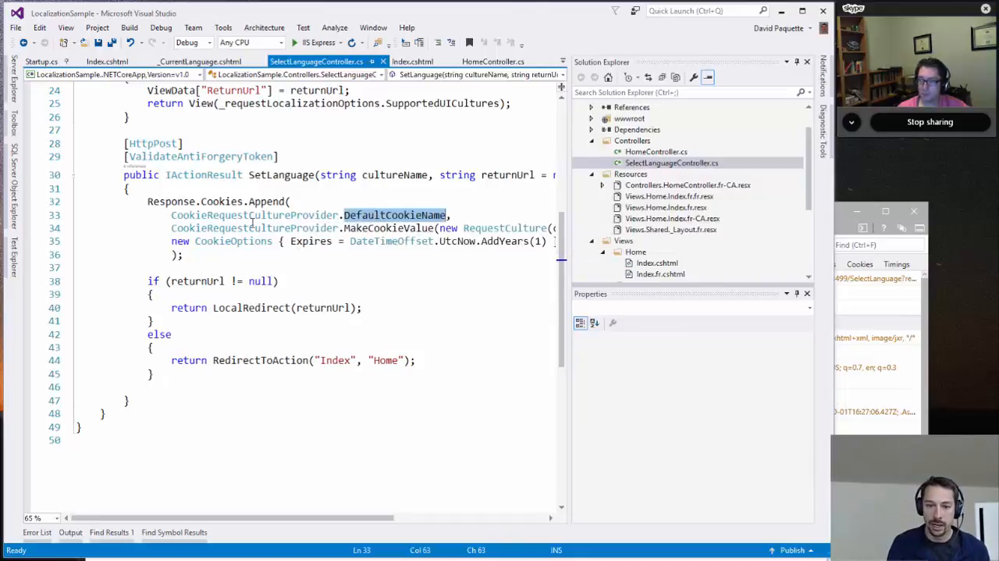
mouse_move(396, 228)
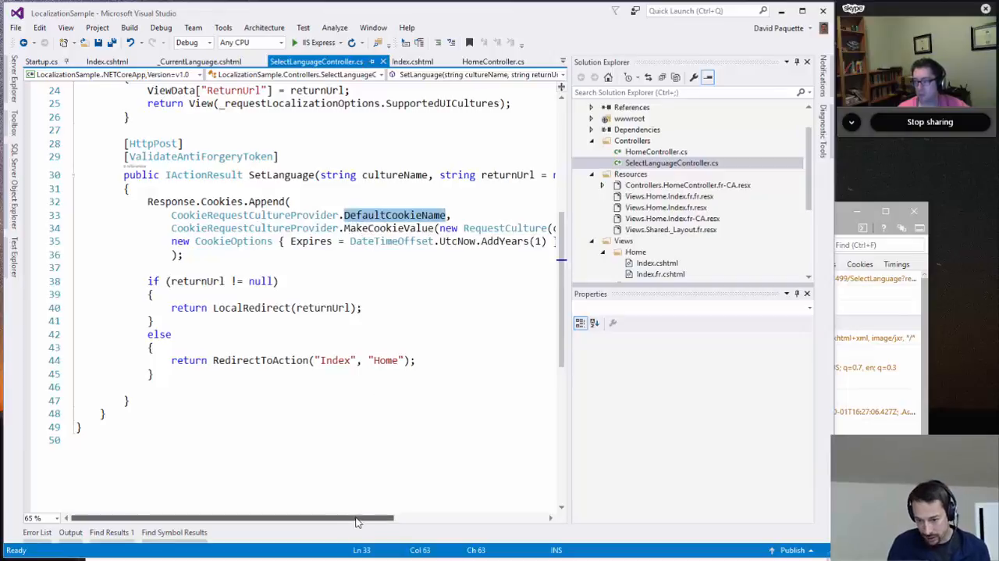
scroll(right, 3)
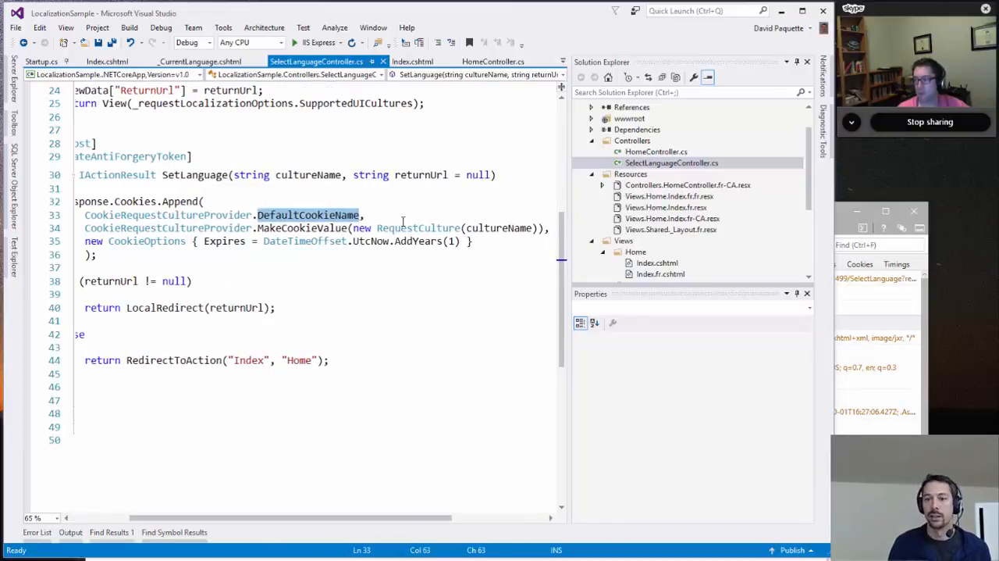
mouse_move(146, 241)
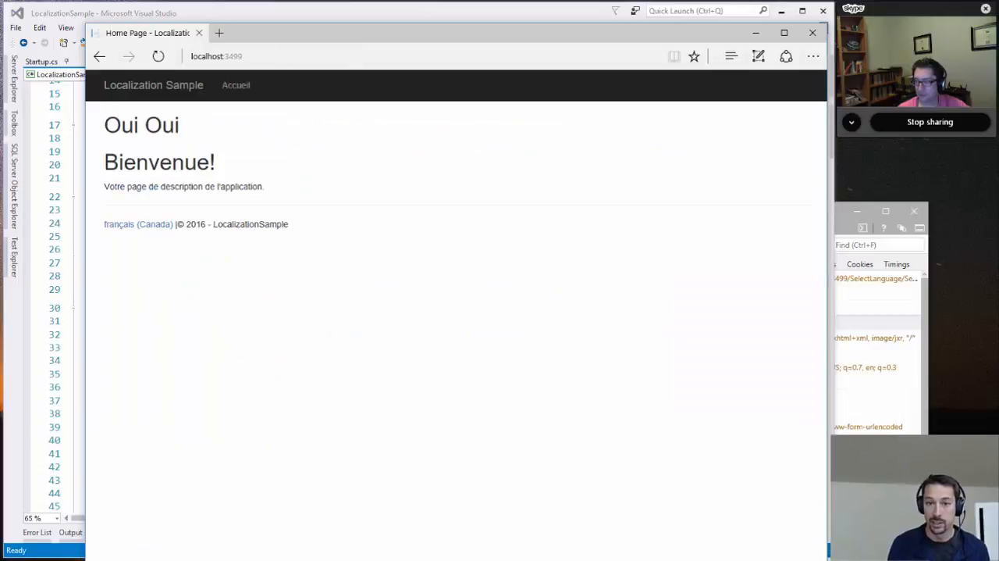
- Reload the French page and show the localhost:3499 request's .AspNetCore.Culture cookie set to fr-CA
click(162, 55)
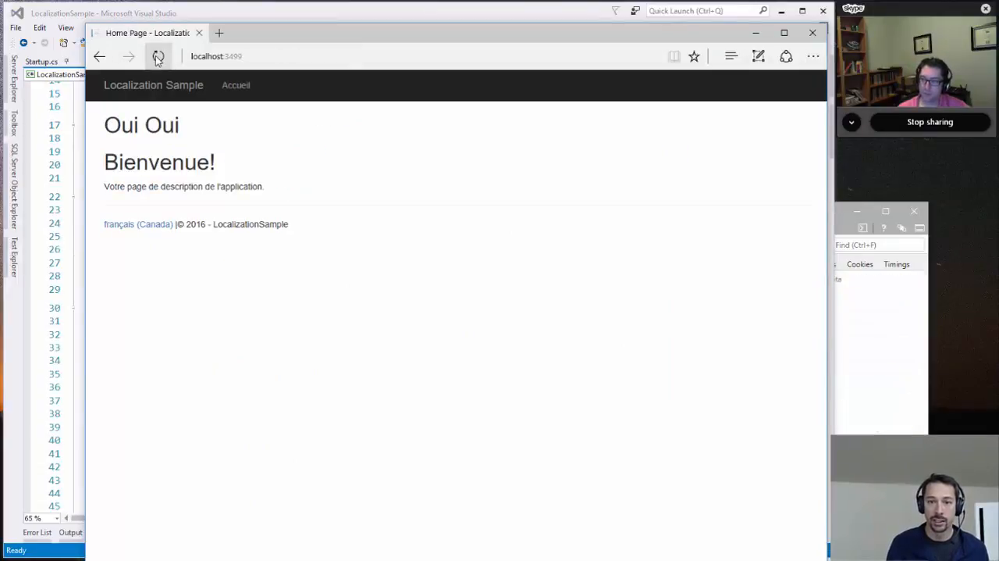
click(159, 56)
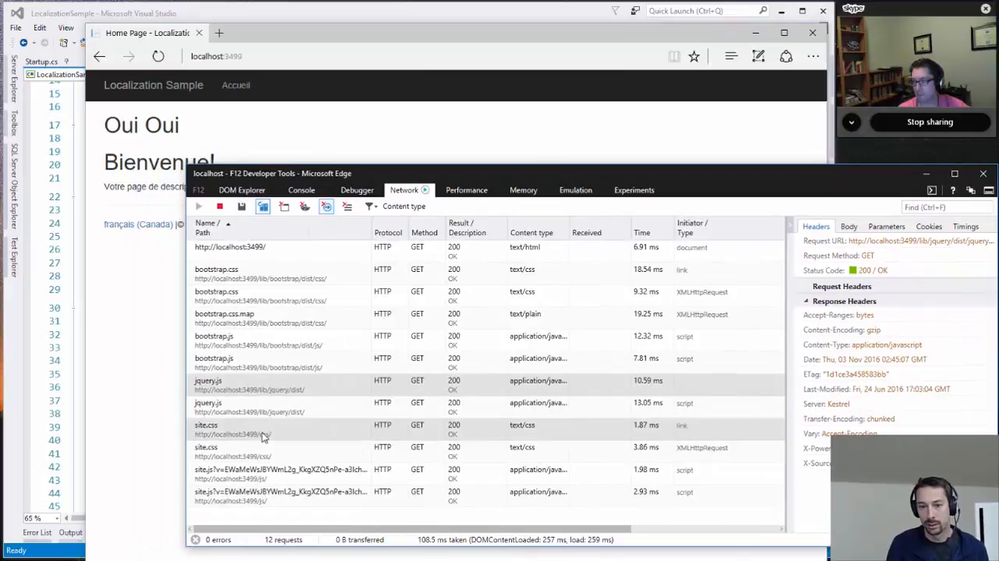
click(230, 246)
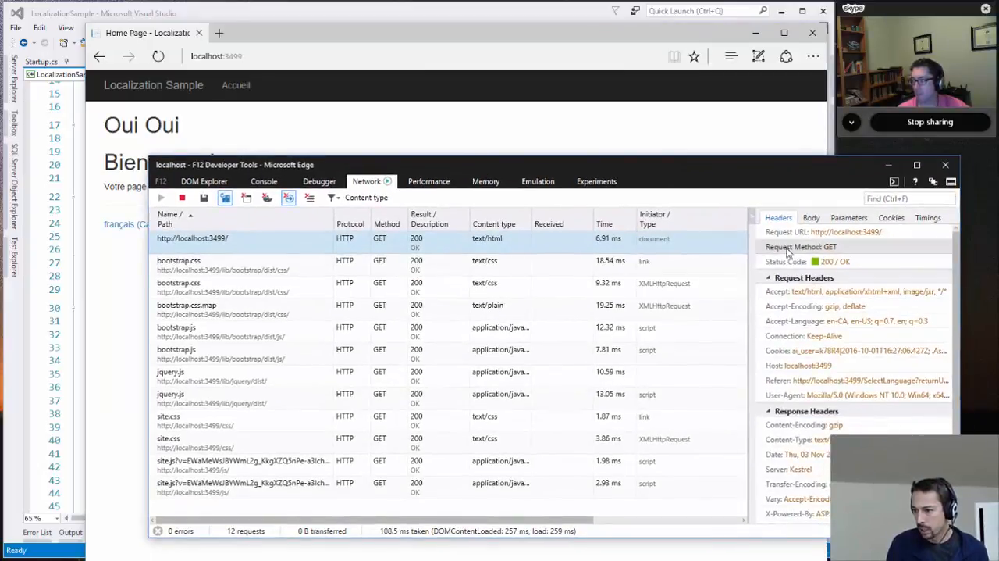
click(892, 217)
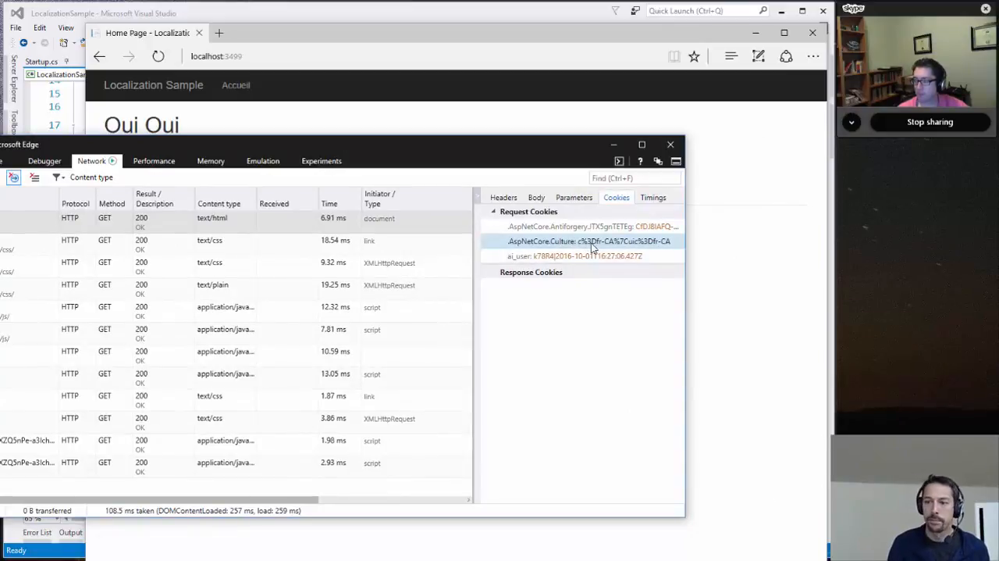
mouse_move(617, 247)
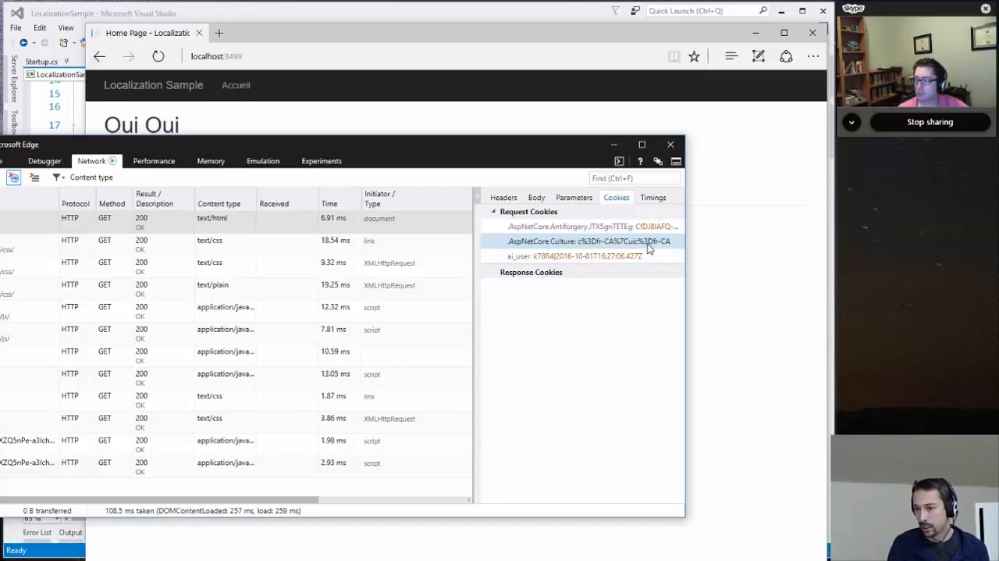
mouse_move(519, 148)
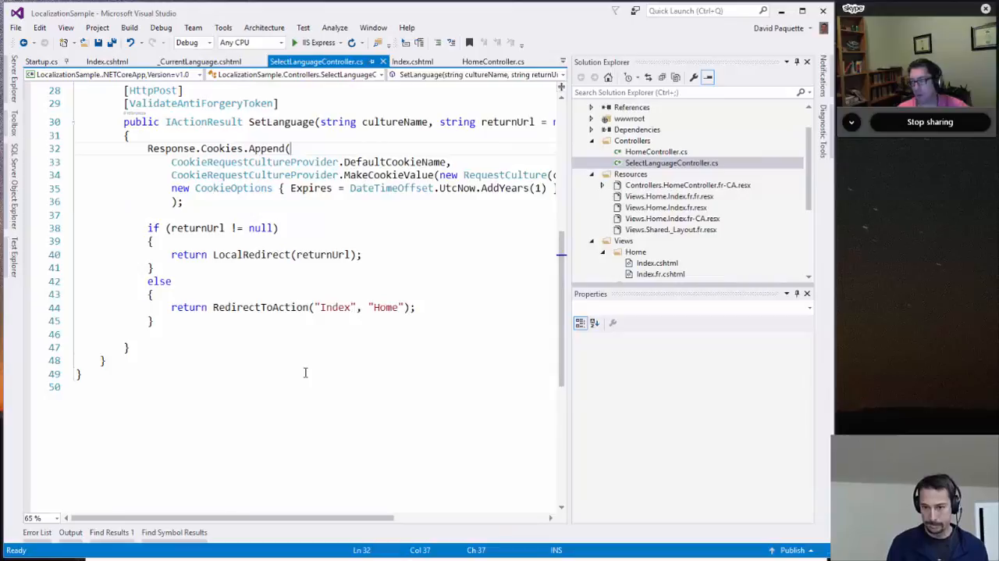
- Uncomment options.RequestCultureProviders = new List<IRequestCultureProvider>() in Startup.cs
click(42, 61)
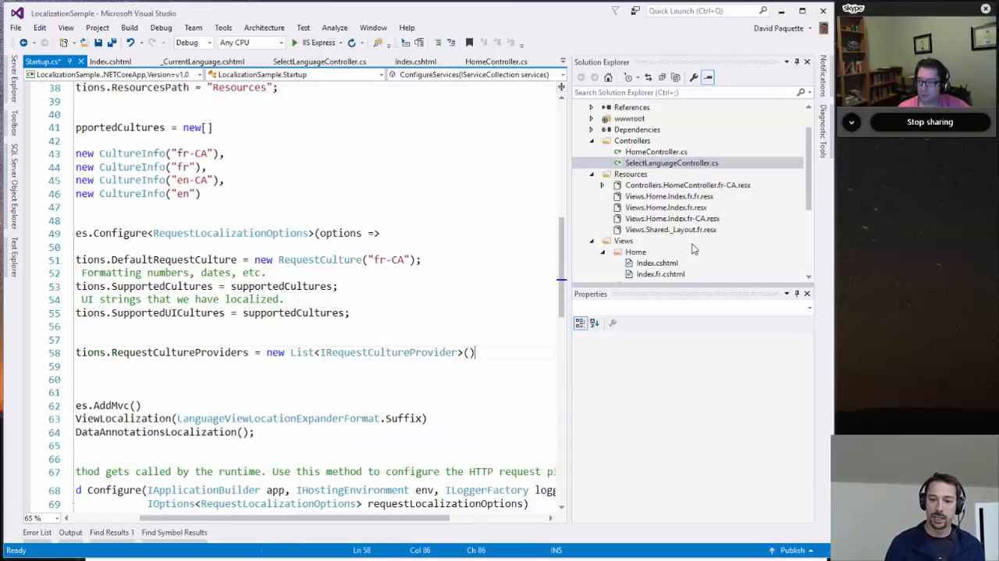
- Add options.RequestCultureProviders.Add(new CookieRequestCultureProvider()), comment both lines, and start a new options. statement
text(options.Pre)
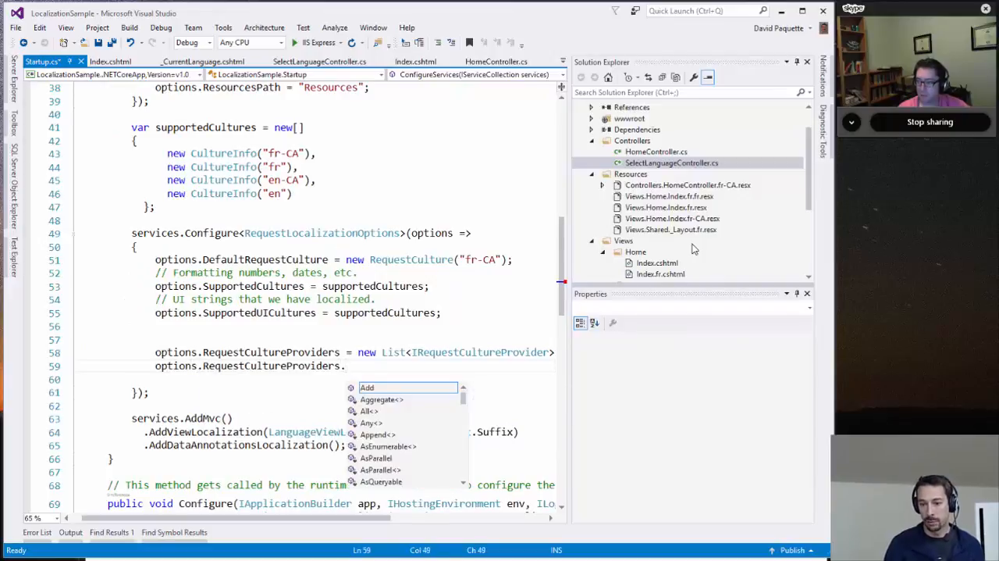
text(Add(new)
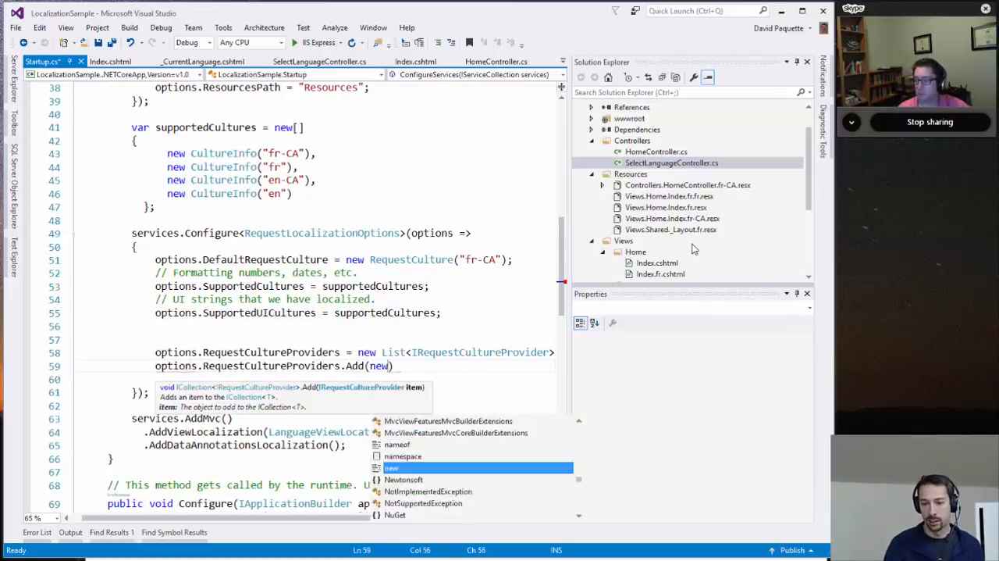
text(CookieRequestCultureProvider()
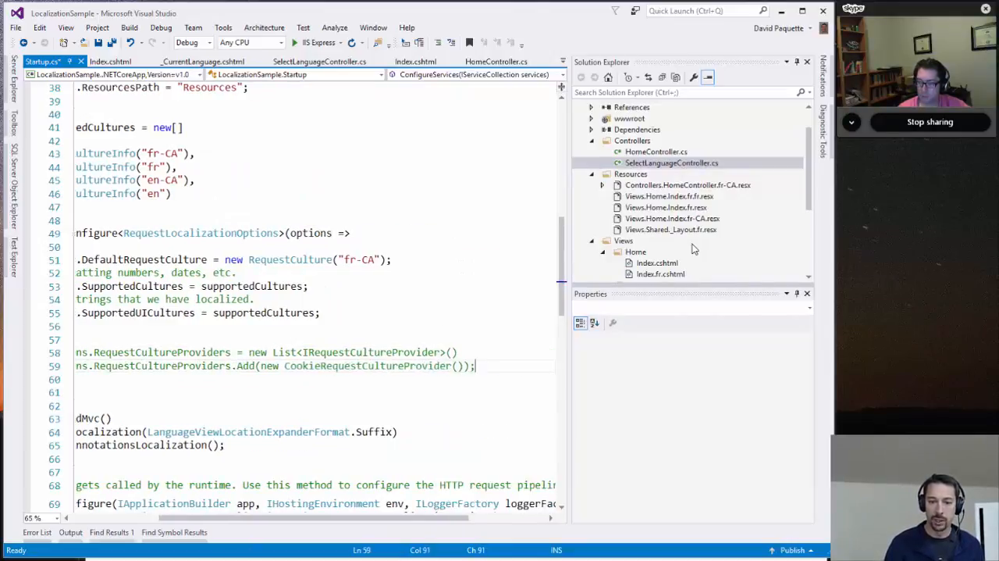
text(options.)
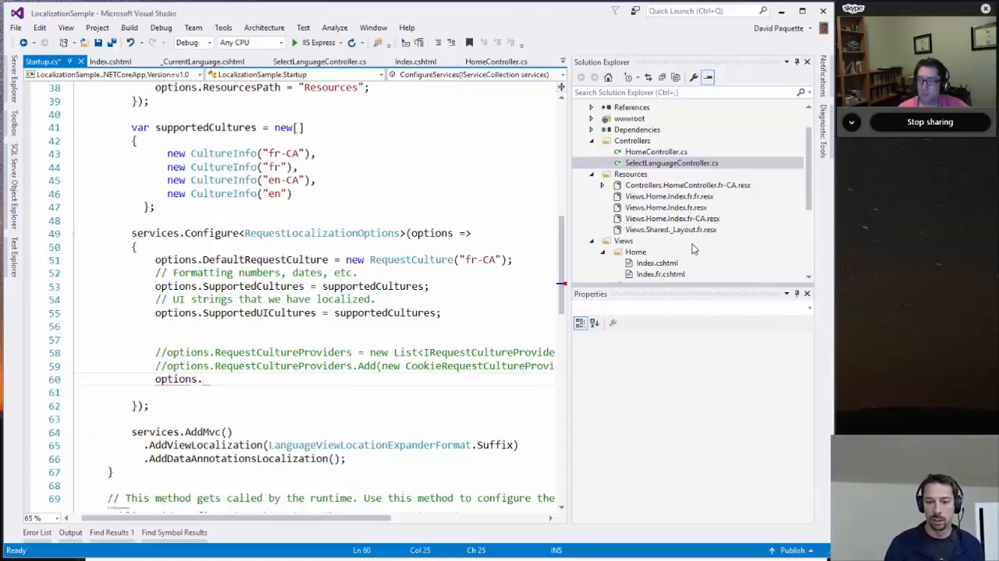